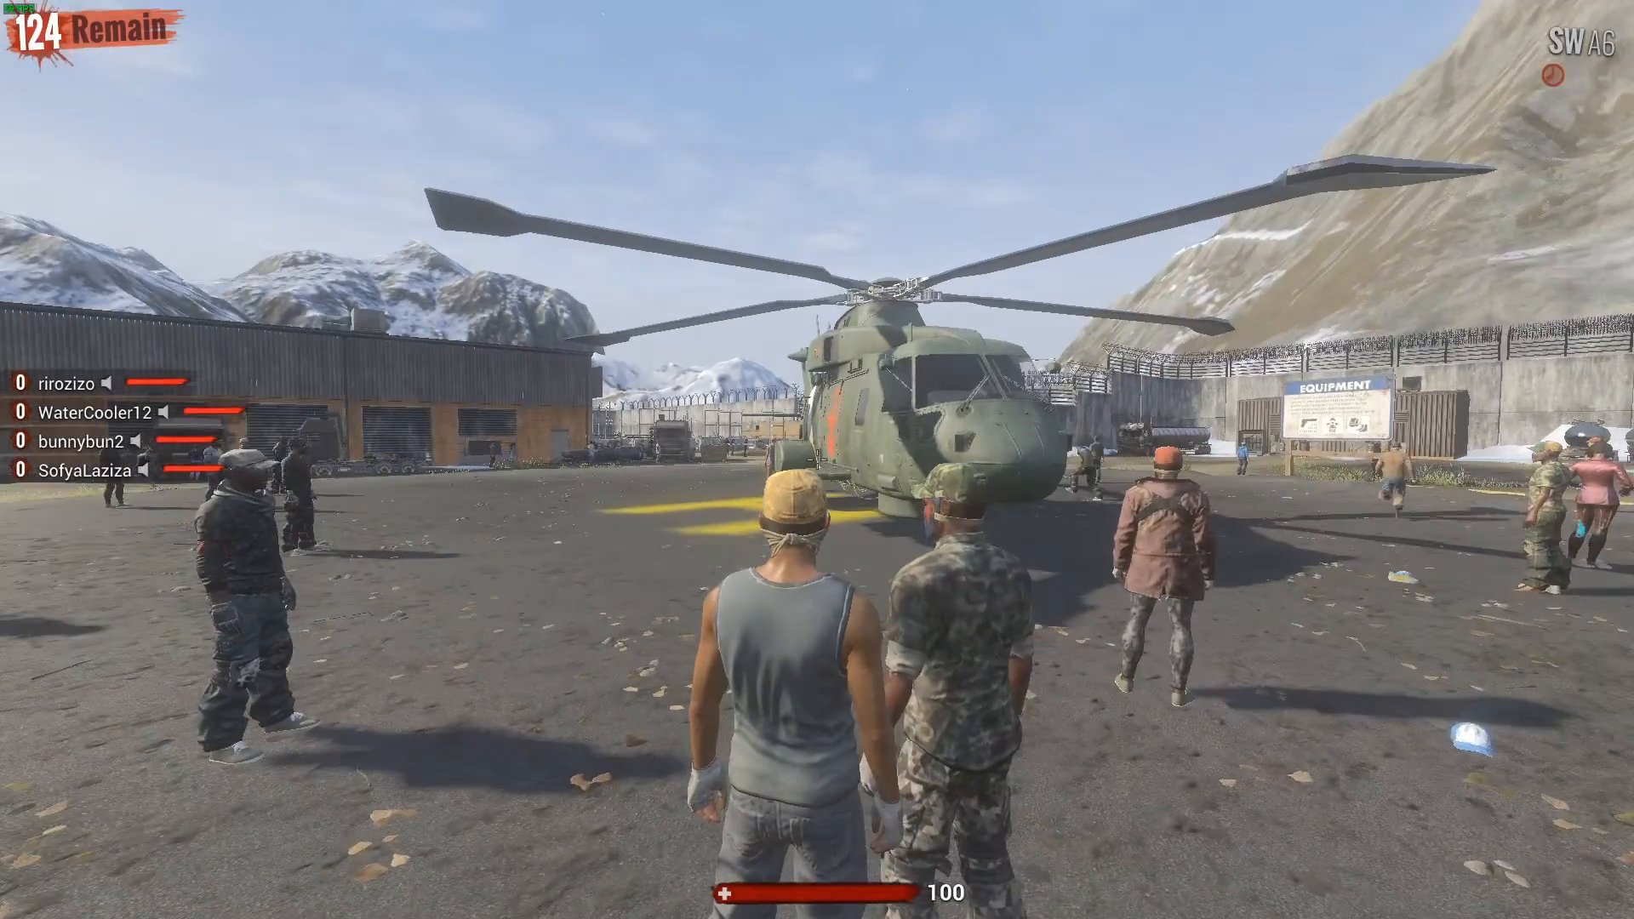
Quit H1Z1 from the match lobby and return to the Windows desktop.
{"action": "key", "text": "Tab"}
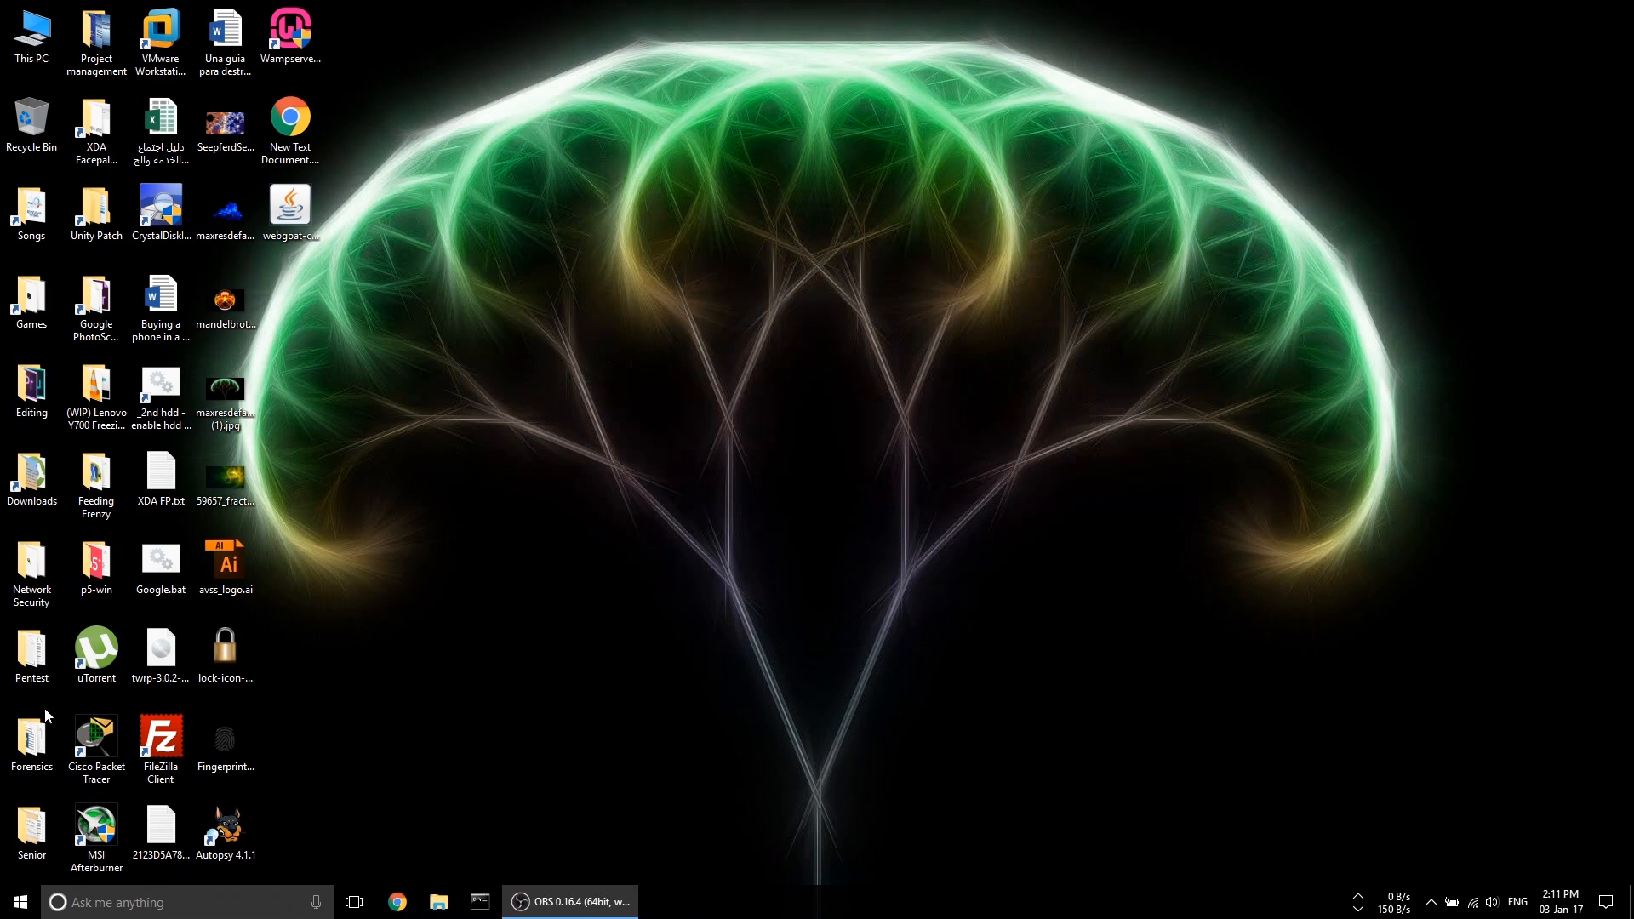
{"action": "left_click", "coordinate": [160, 392]}
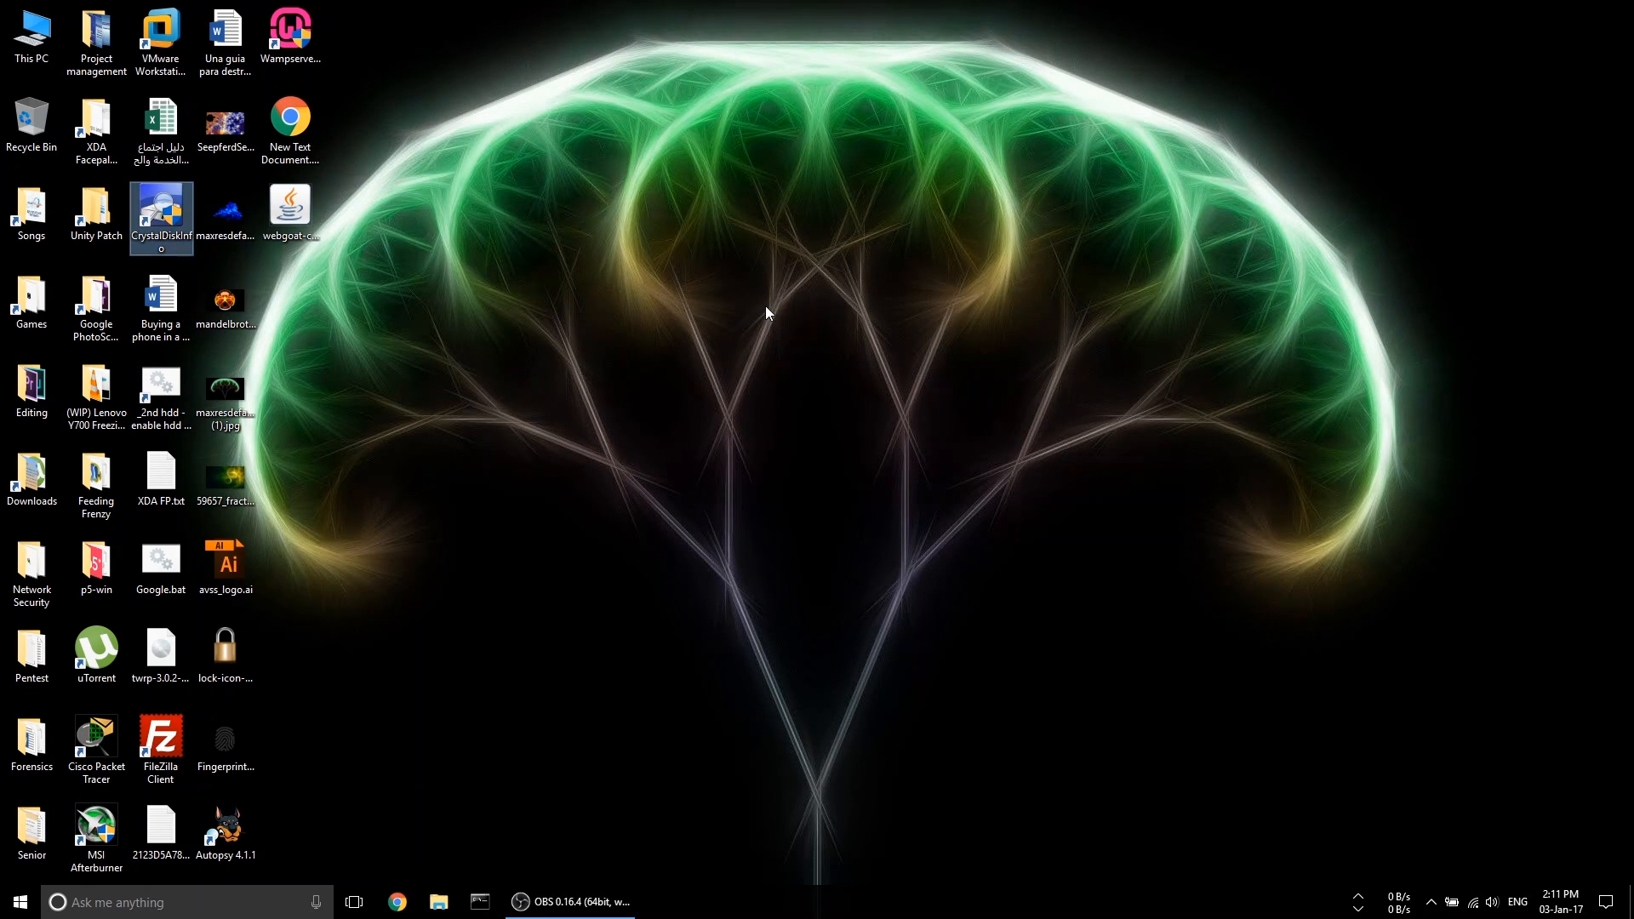
Launch CrystalDiskInfo and bring up AAM/APM Control for the WDC D: drive.
{"action": "double_click", "coordinate": [160, 208]}
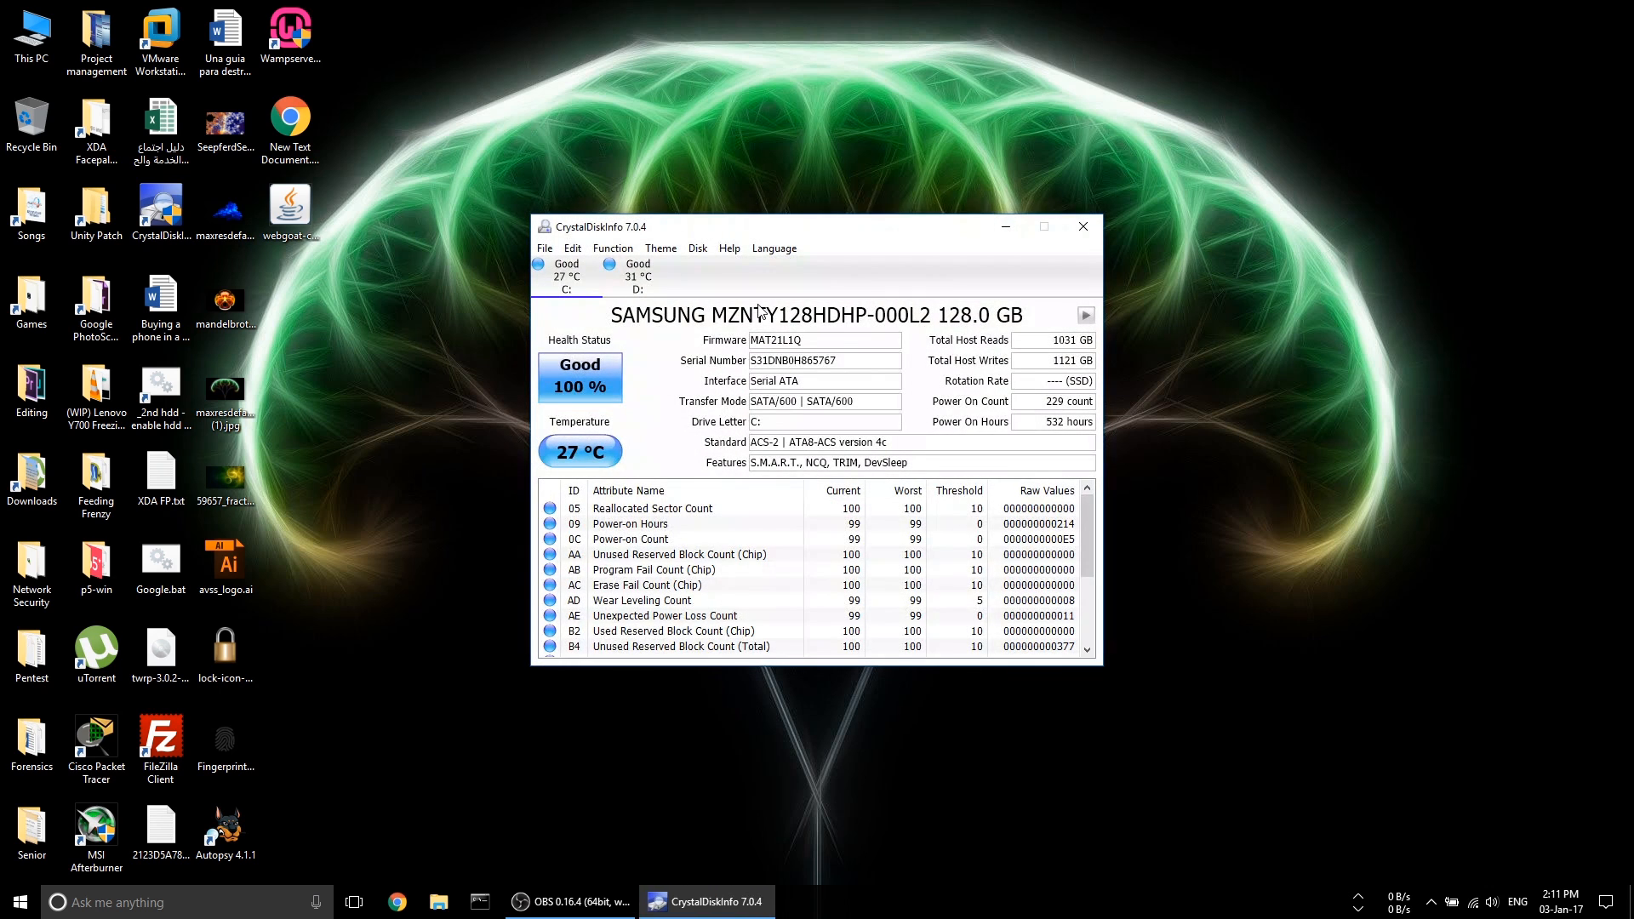
{"action": "left_click", "coordinate": [613, 248]}
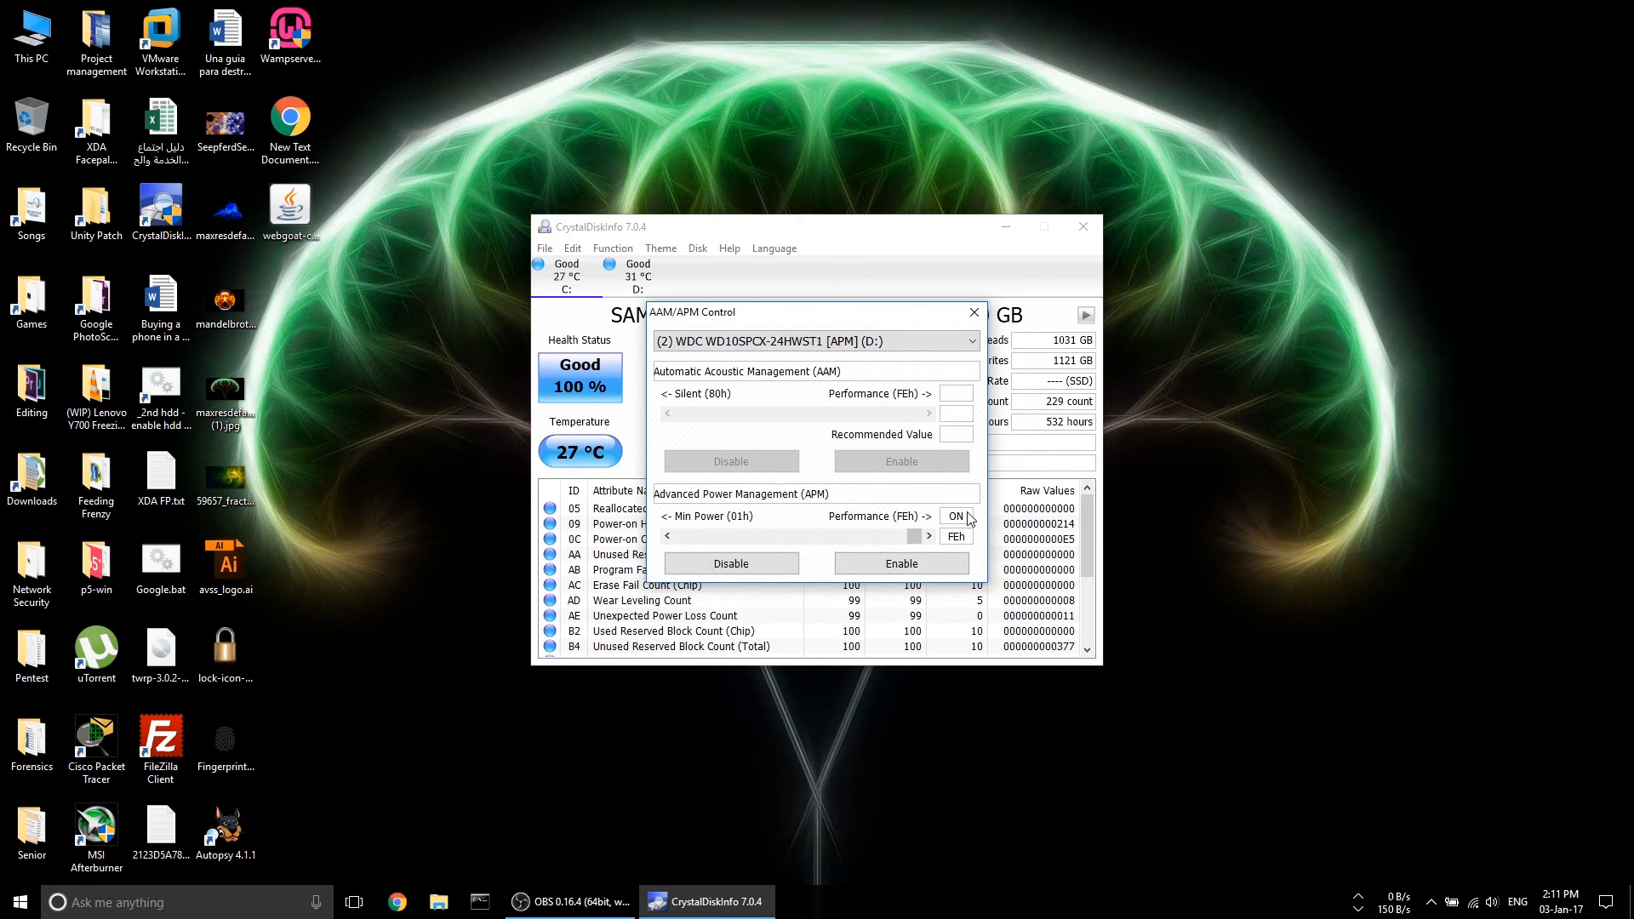
{"action": "mouse_move", "coordinate": [972, 533]}
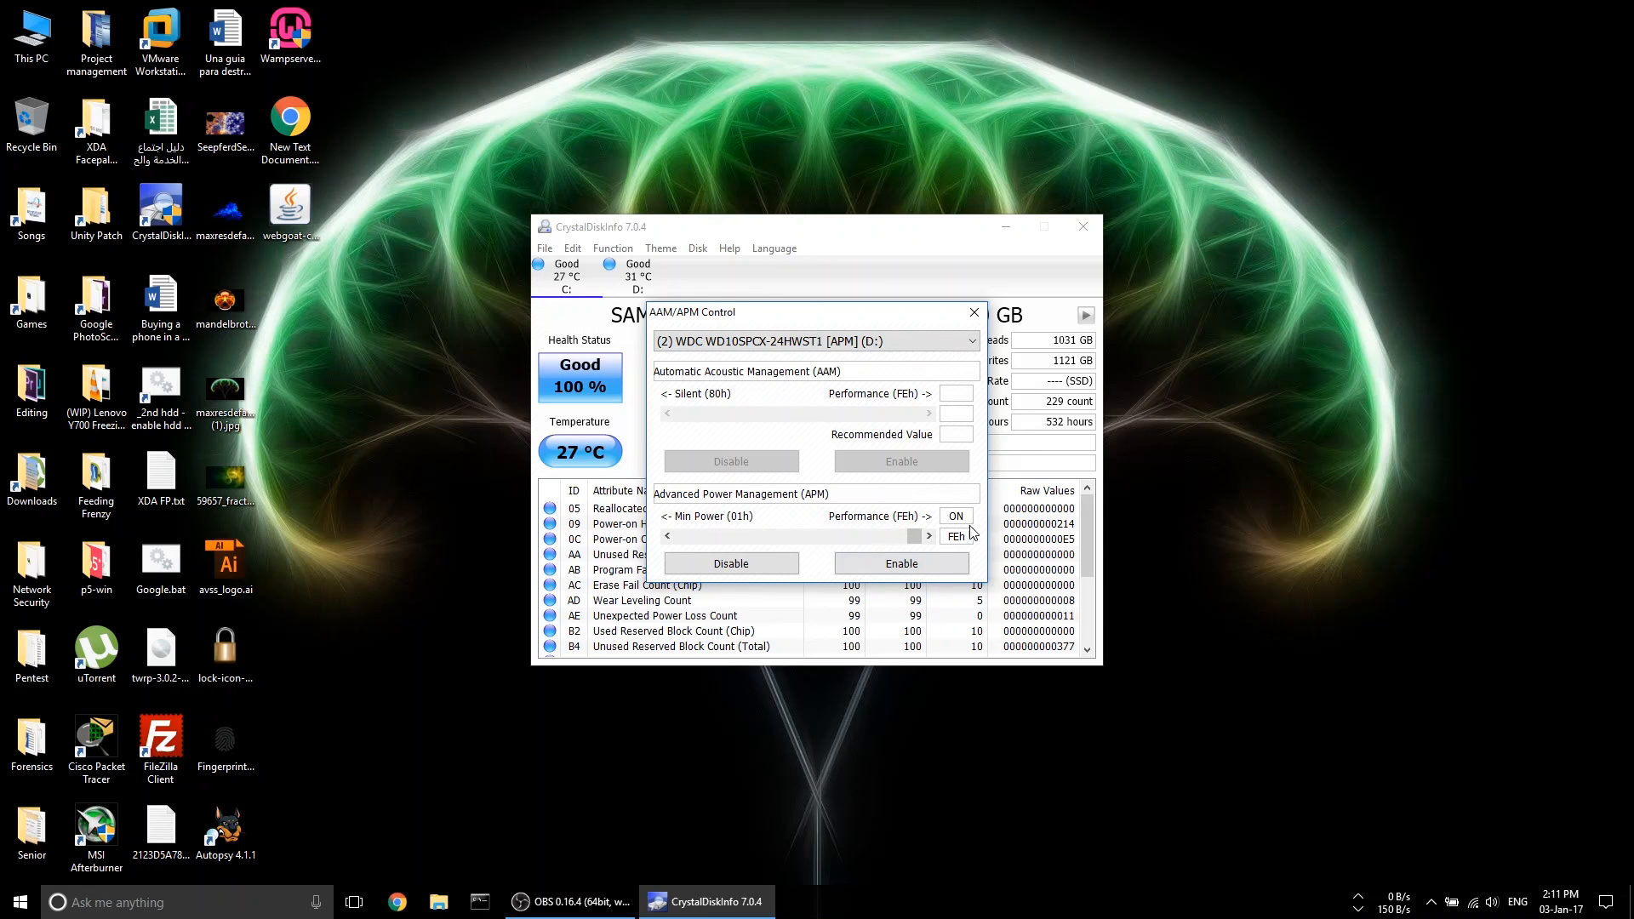
{"action": "mouse_move", "coordinate": [940, 482]}
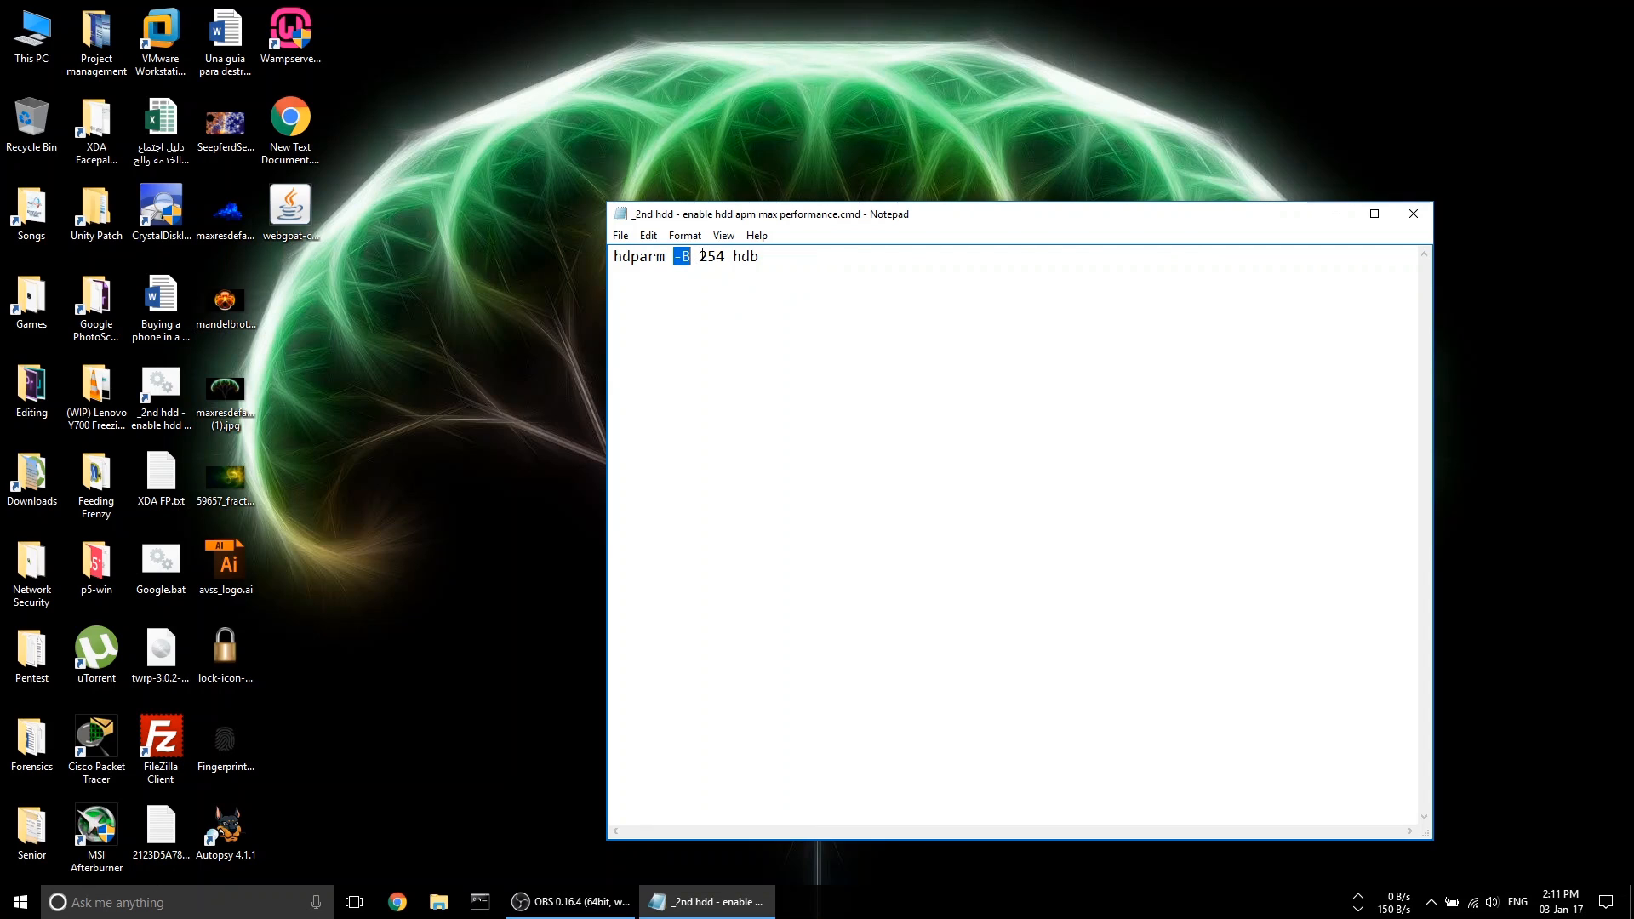
Highlight 254 in 'hdparm -B 254 hdb' as the maximum-performance APM level.
{"action": "double_click", "coordinate": [746, 257]}
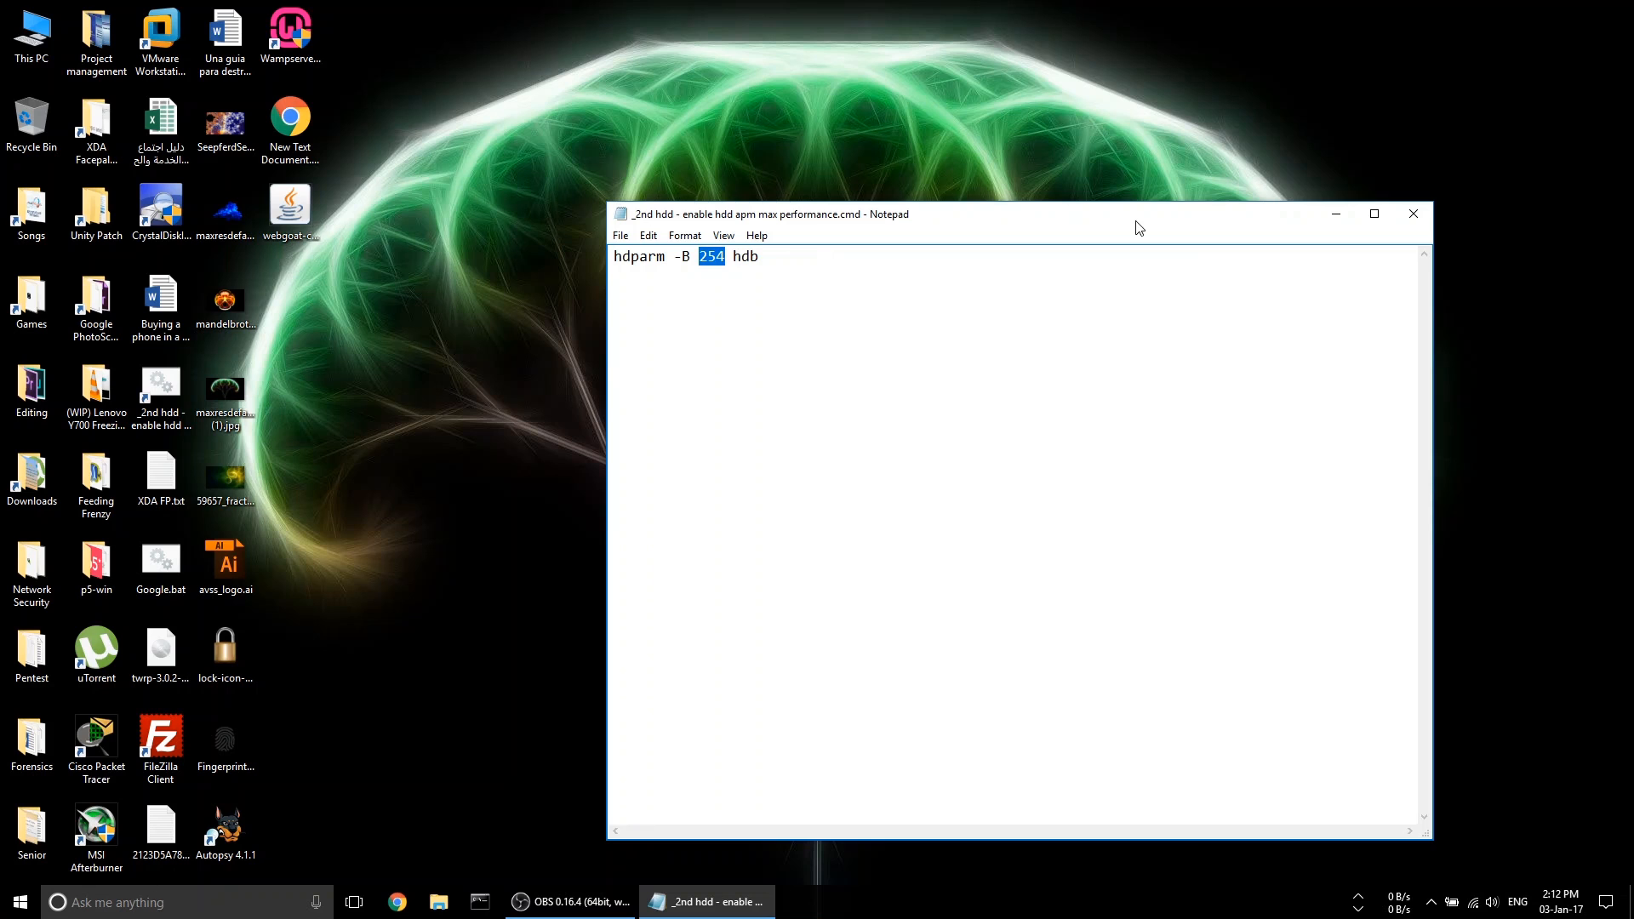
{"action": "mouse_move", "coordinate": [1413, 220]}
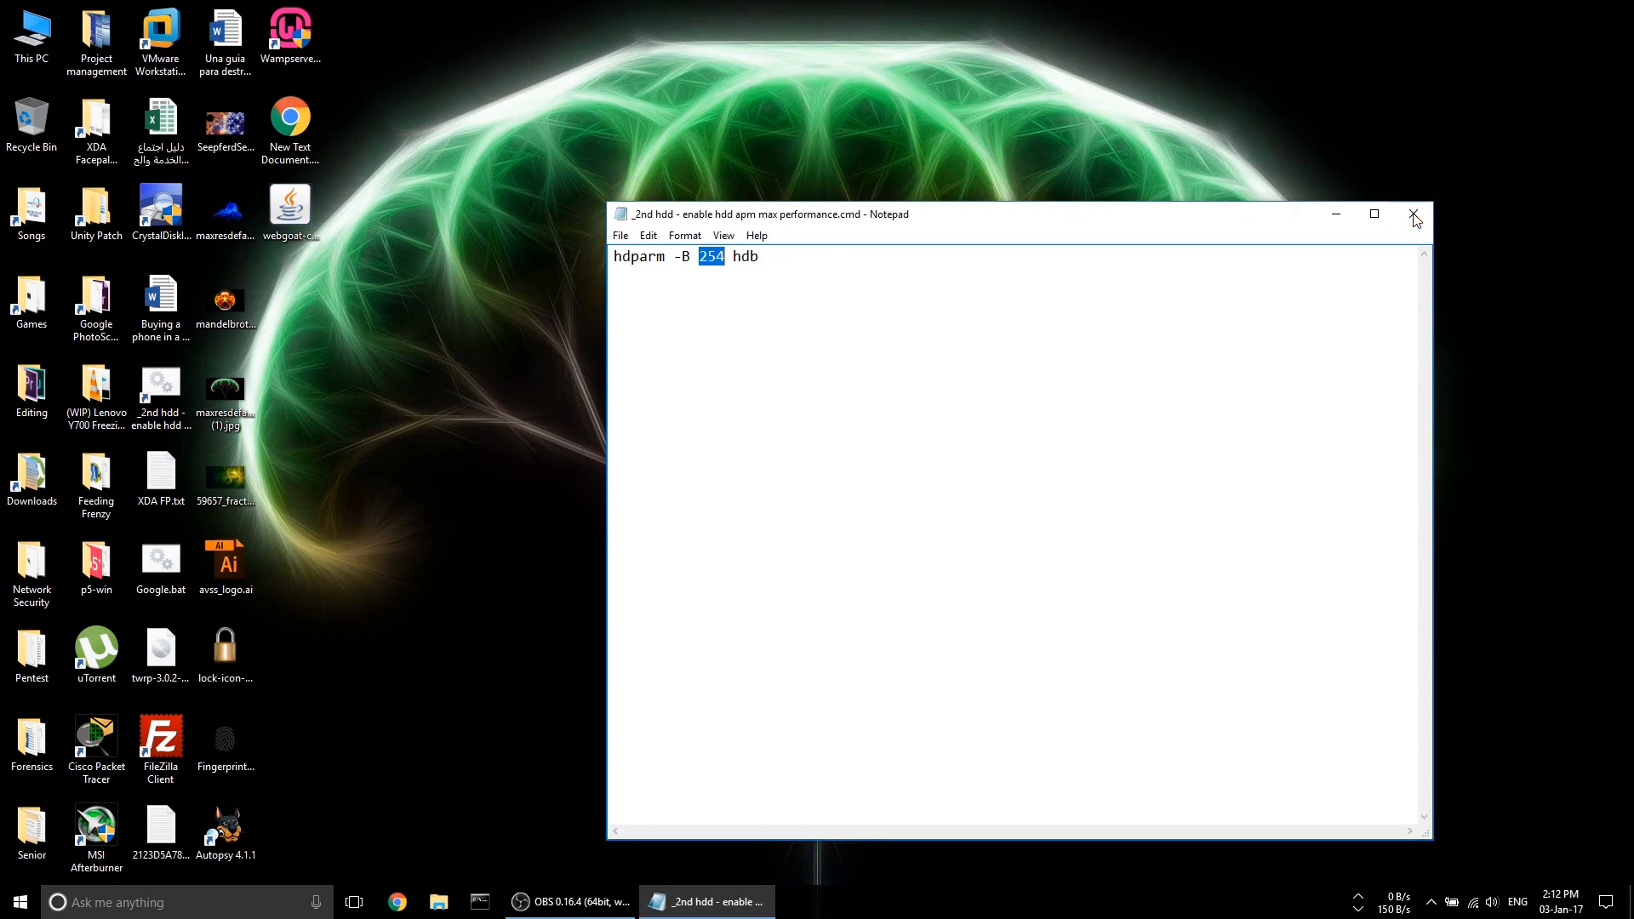